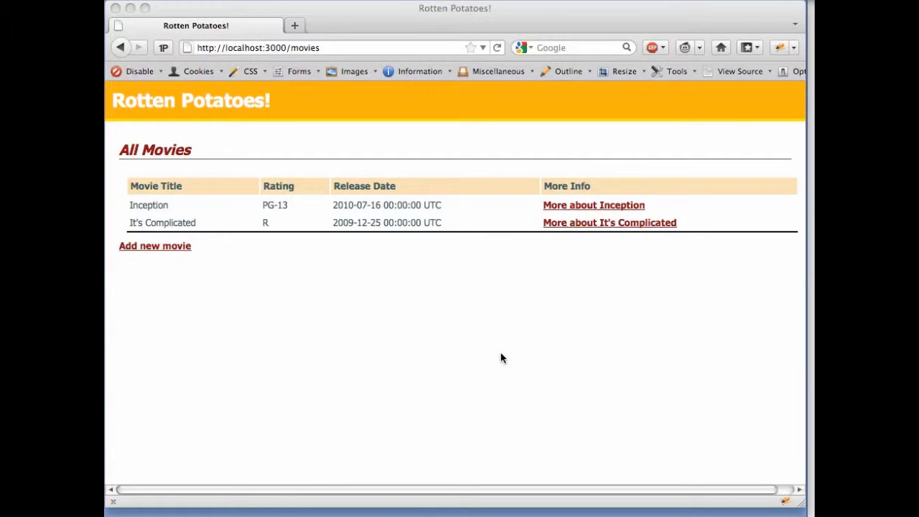
pyautogui.moveTo(457, 29)
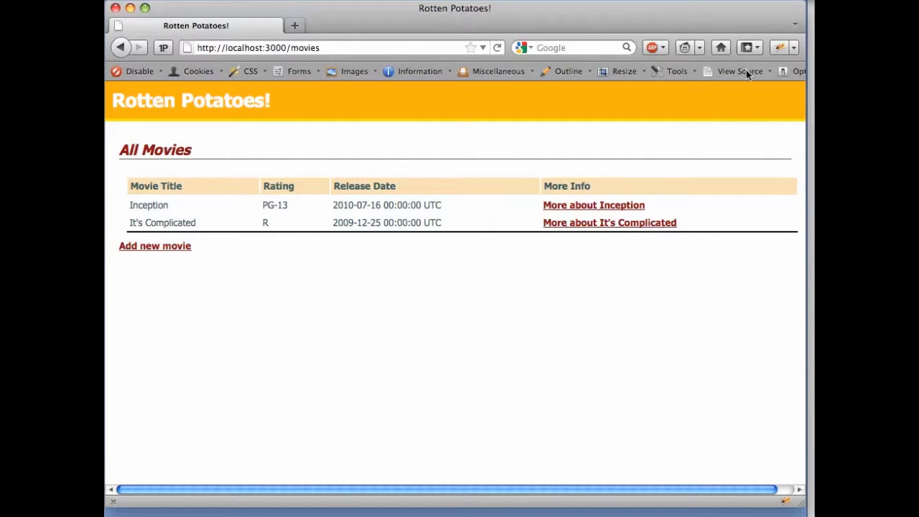
# Bring up the Information menu of developer displays for the movies page
pyautogui.click(733, 71)
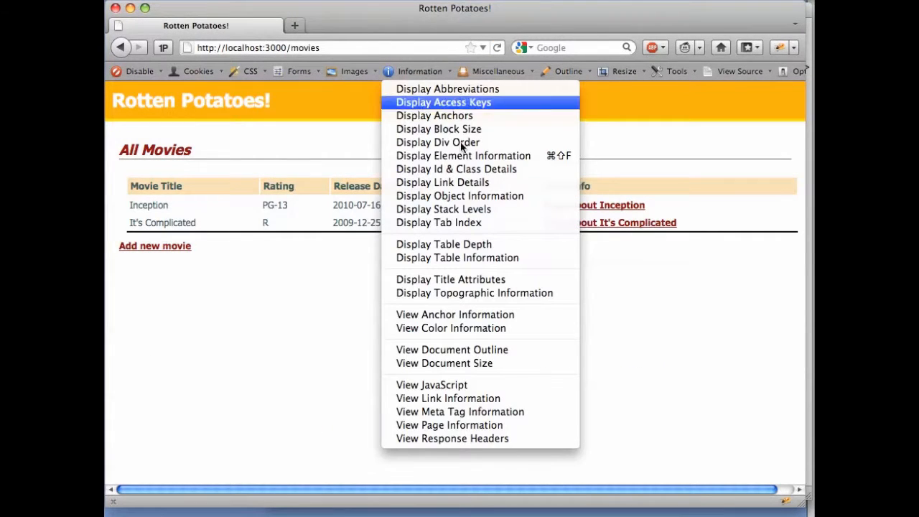
# Enable Display Element Information so hovered elements report their selector paths
pyautogui.click(463, 155)
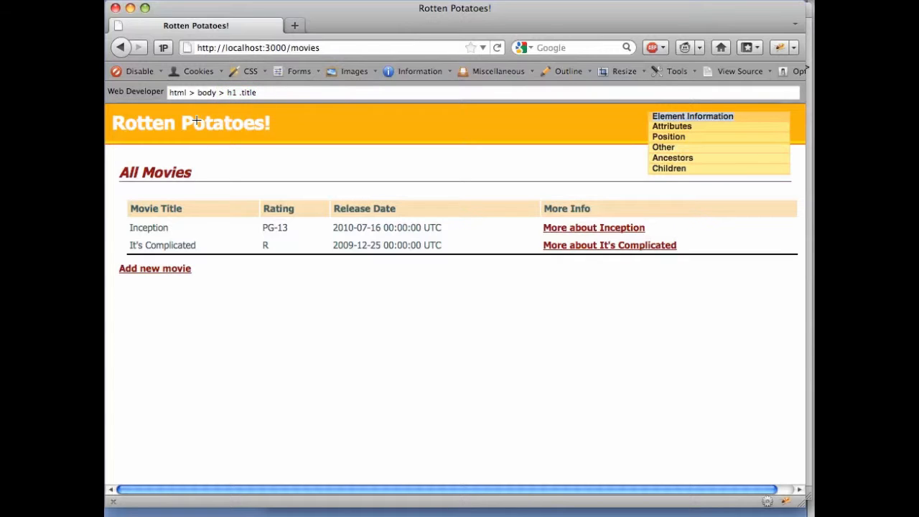
pyautogui.moveTo(205, 208)
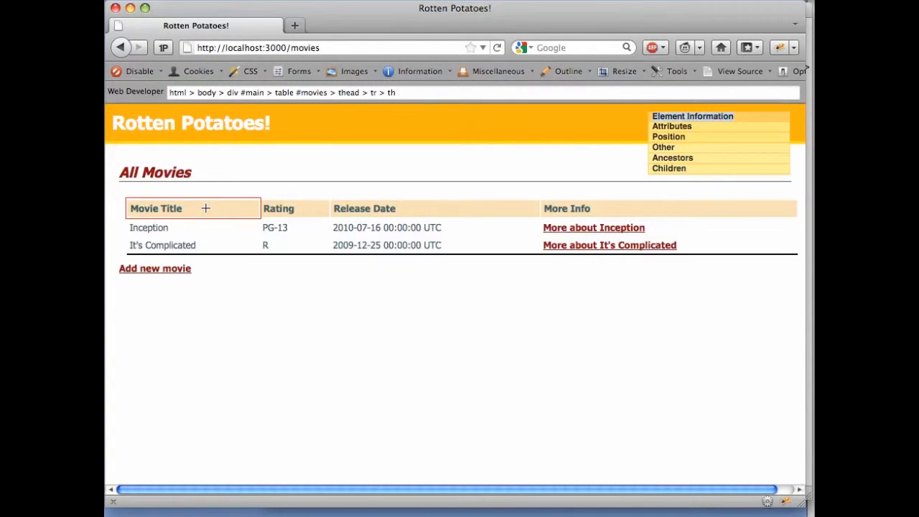
# View the page's HTML source and highlight the stylesheet link's rel and href to application.css
pyautogui.click(740, 70)
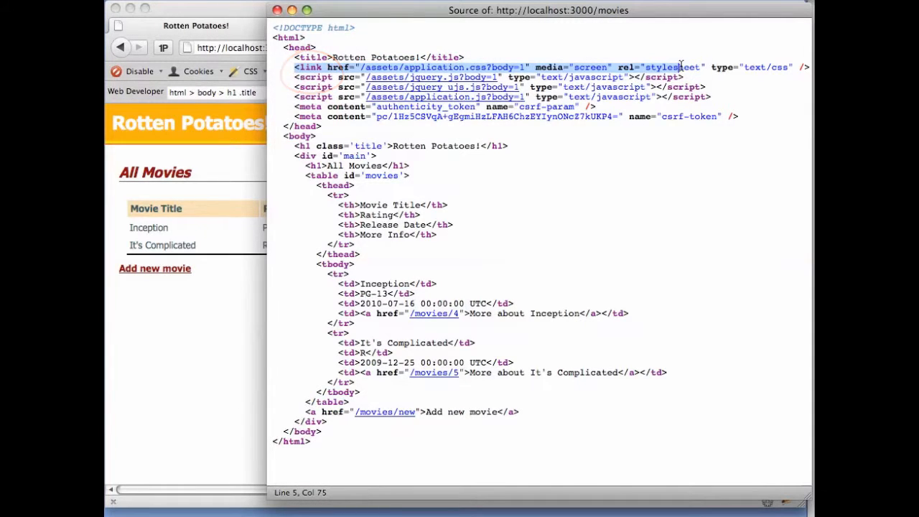
pyautogui.doubleClick(666, 68)
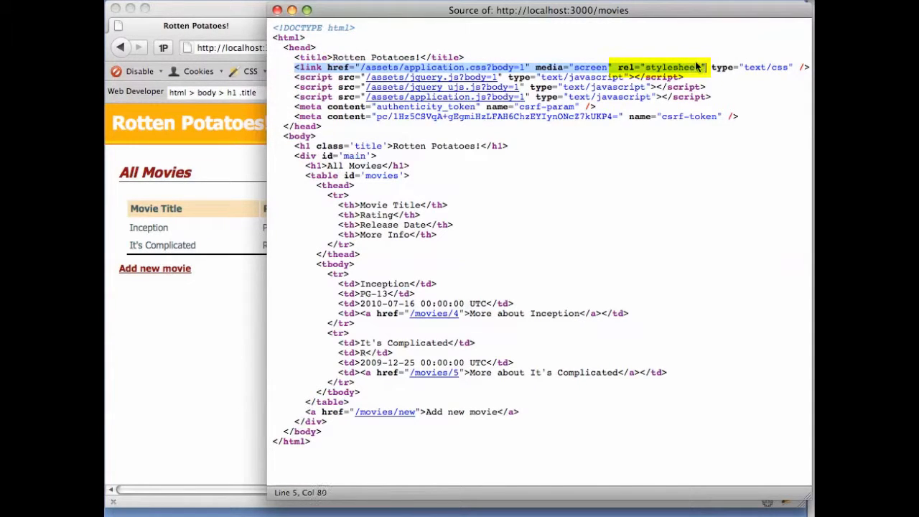
pyautogui.moveTo(664, 68)
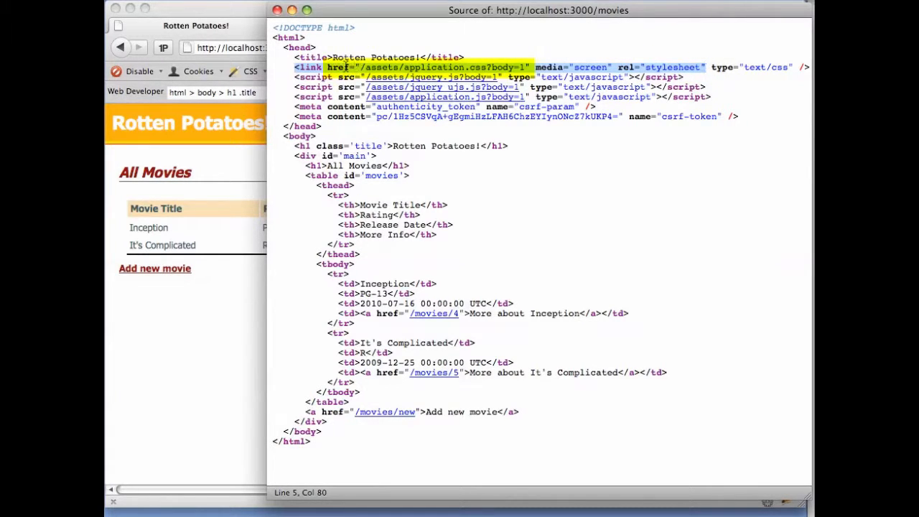
pyautogui.click(528, 67)
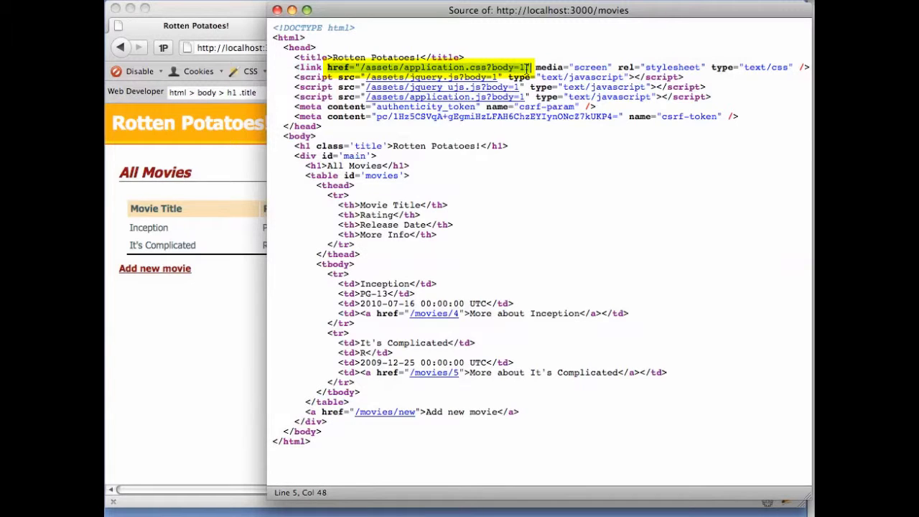
pyautogui.moveTo(586, 264)
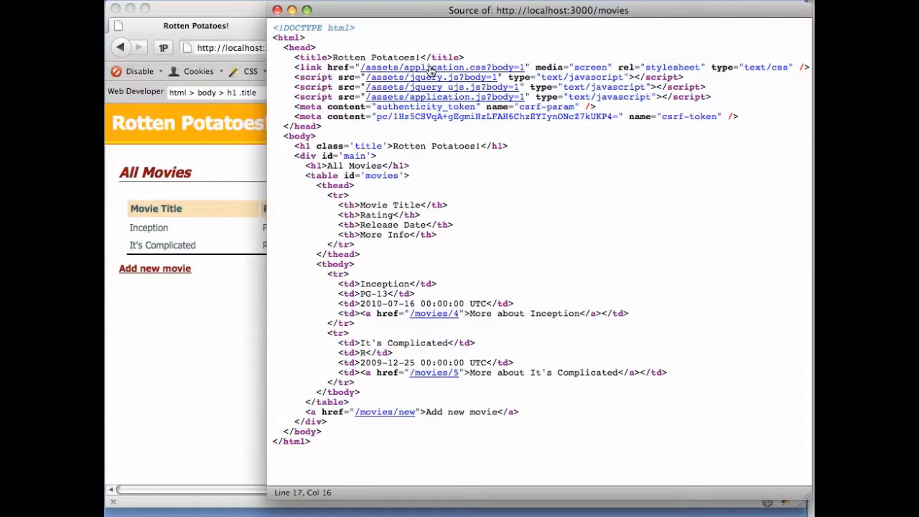
pyautogui.click(431, 68)
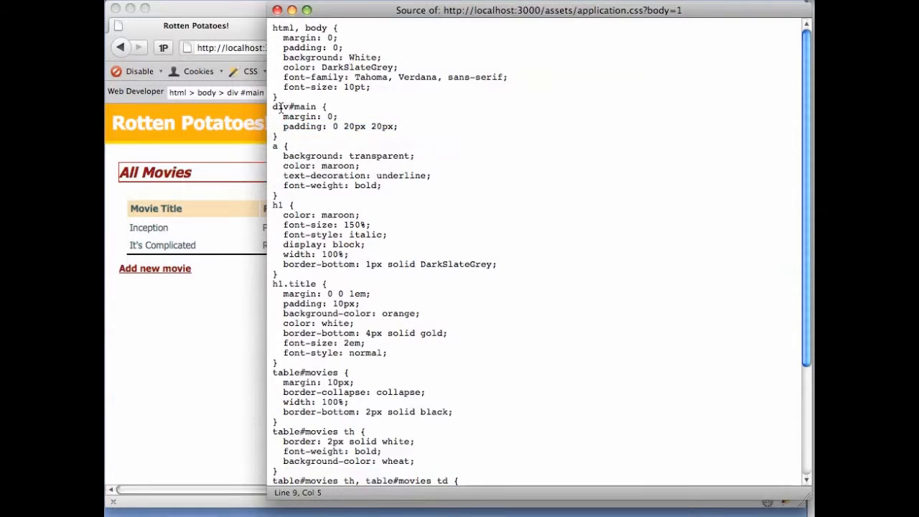
pyautogui.doubleClick(293, 106)
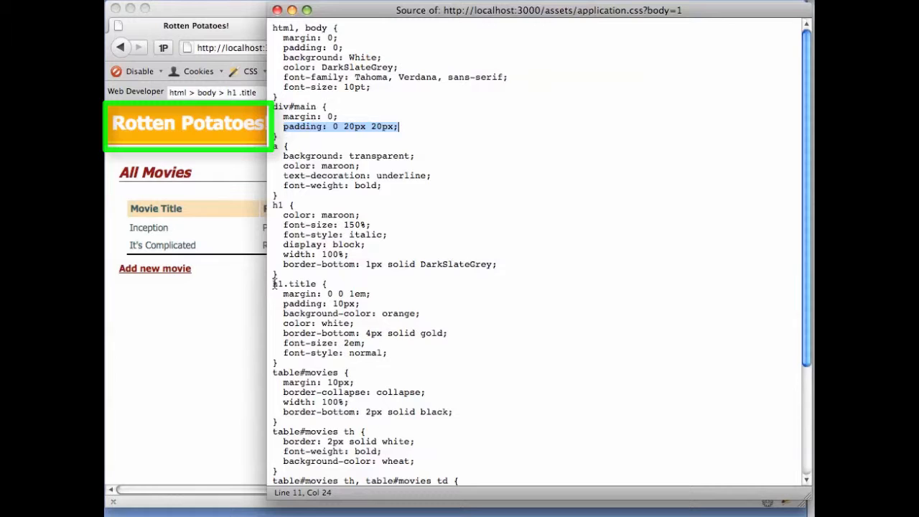
pyautogui.doubleClick(302, 285)
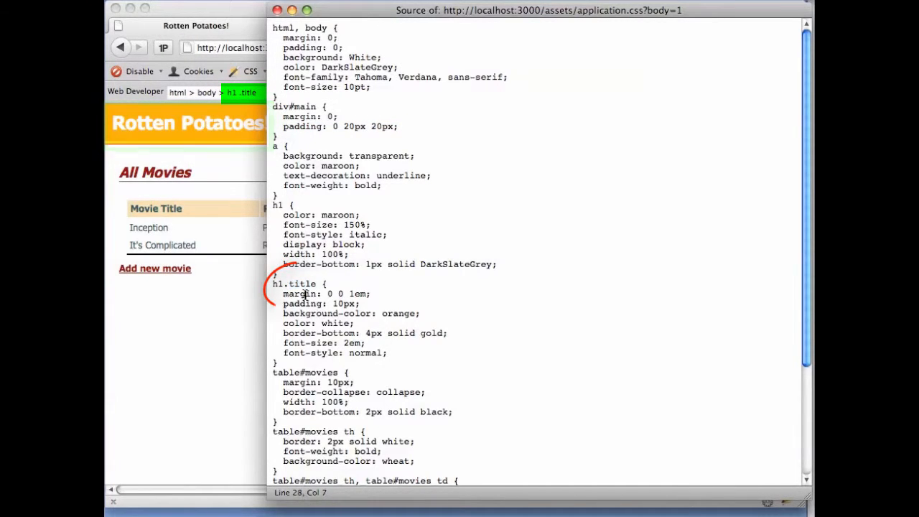
pyautogui.moveTo(282, 293); pyautogui.dragTo(388, 353)
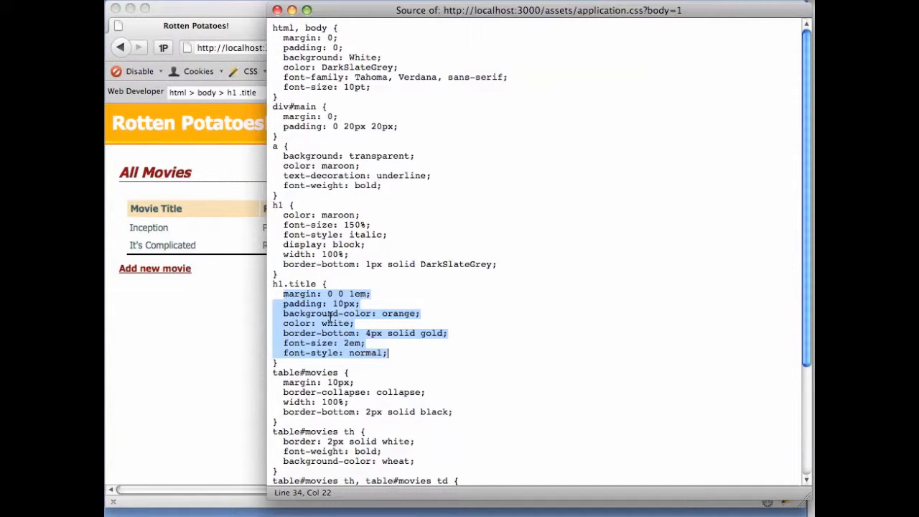
pyautogui.doubleClick(336, 323)
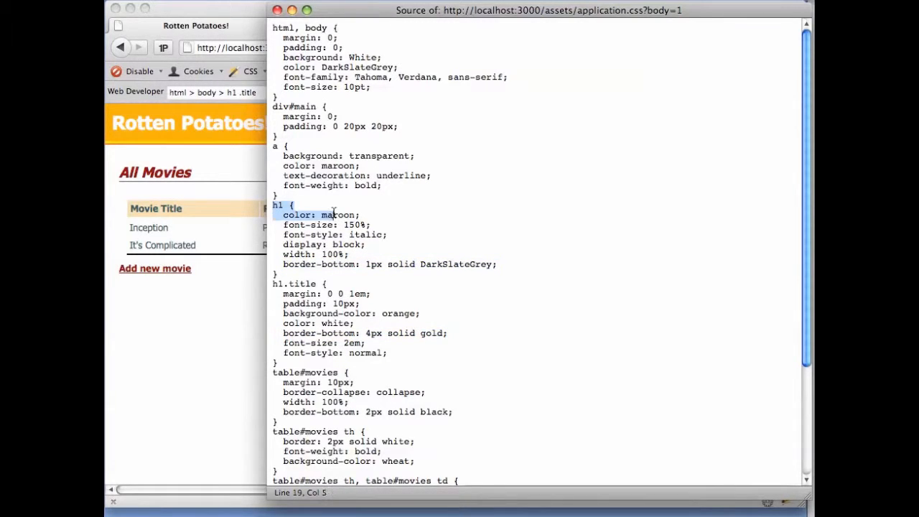
pyautogui.moveTo(322, 215); pyautogui.dragTo(497, 264)
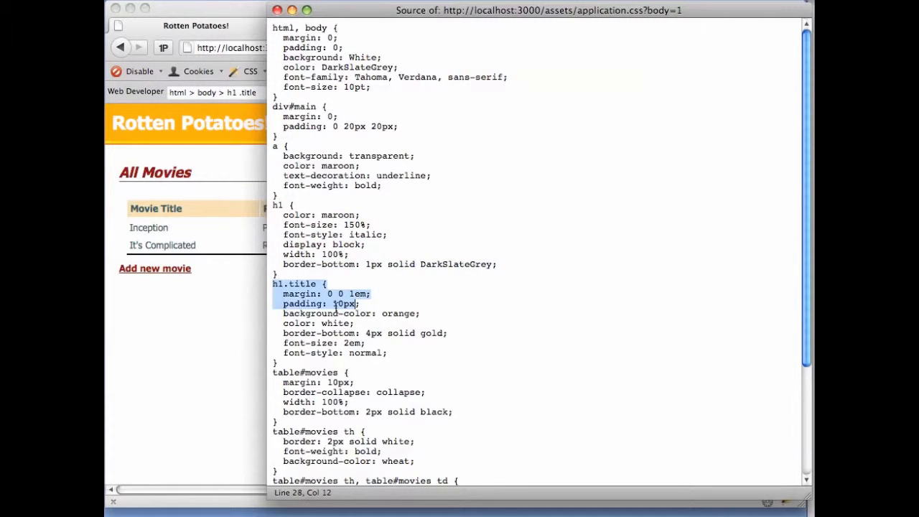
pyautogui.moveTo(333, 303); pyautogui.dragTo(395, 362)
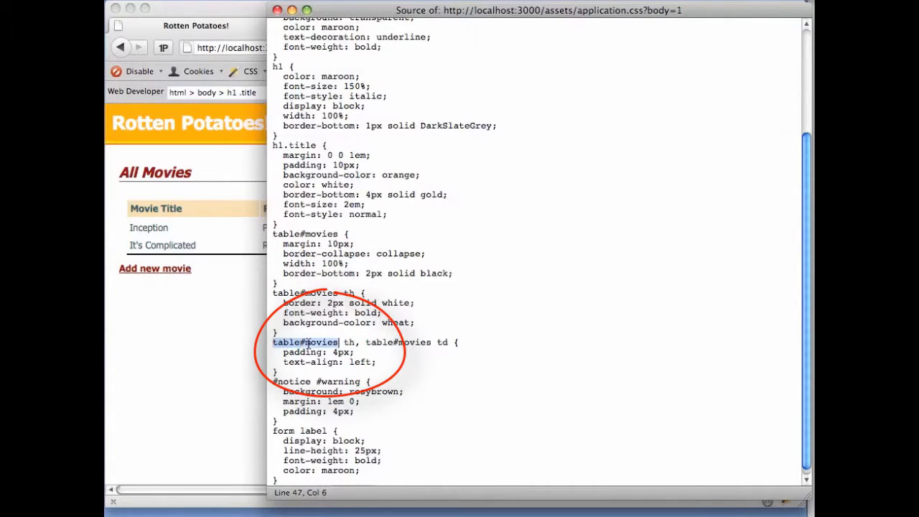
pyautogui.click(353, 342)
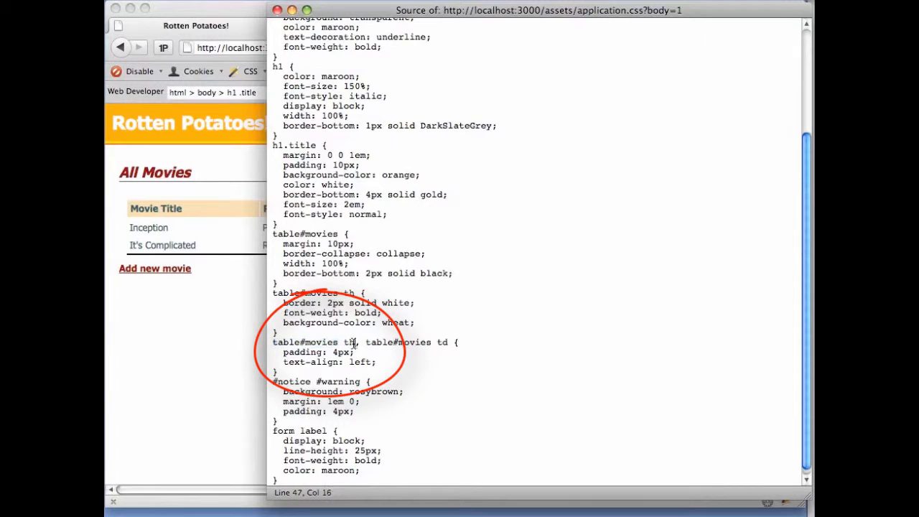
pyautogui.doubleClick(313, 342)
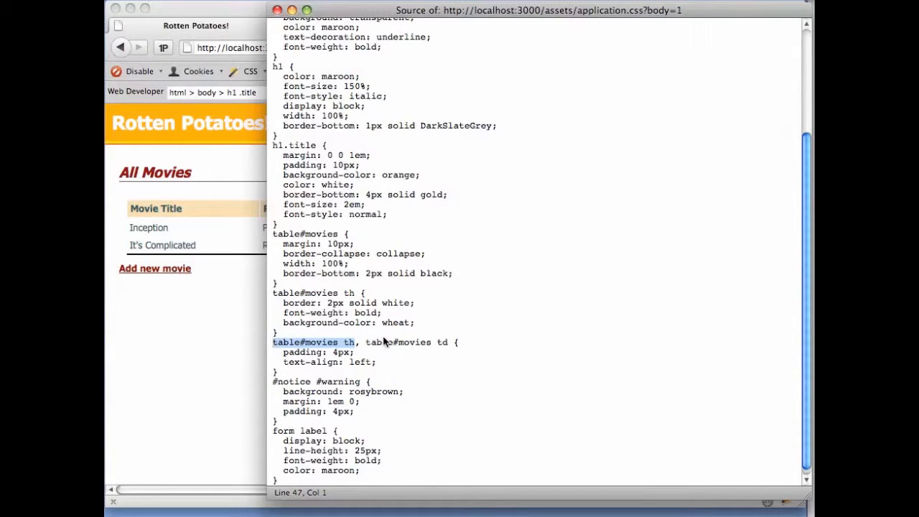
pyautogui.doubleClick(399, 342)
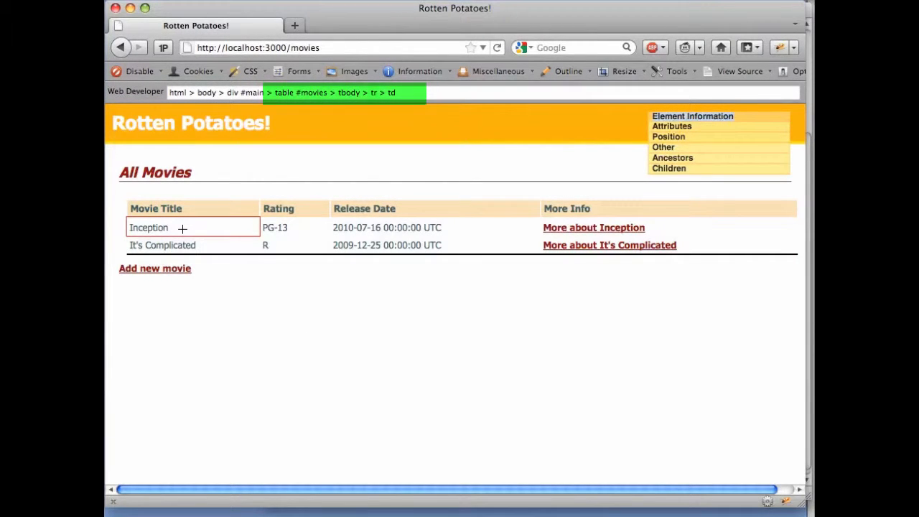
pyautogui.moveTo(155, 208)
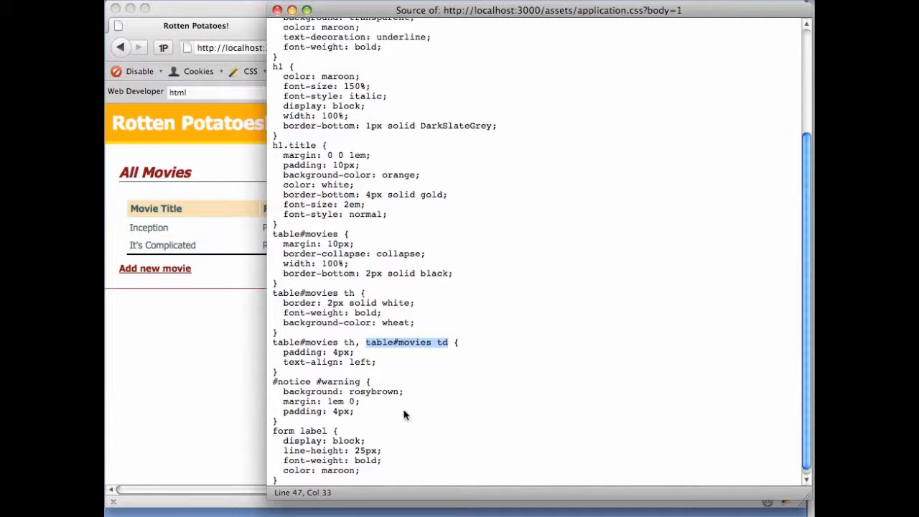
pyautogui.doubleClick(414, 342)
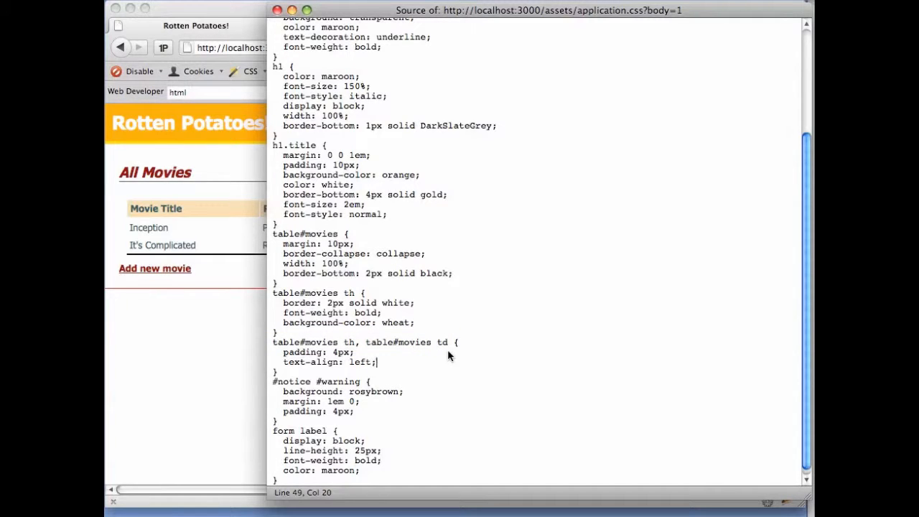
pyautogui.moveTo(495, 379)
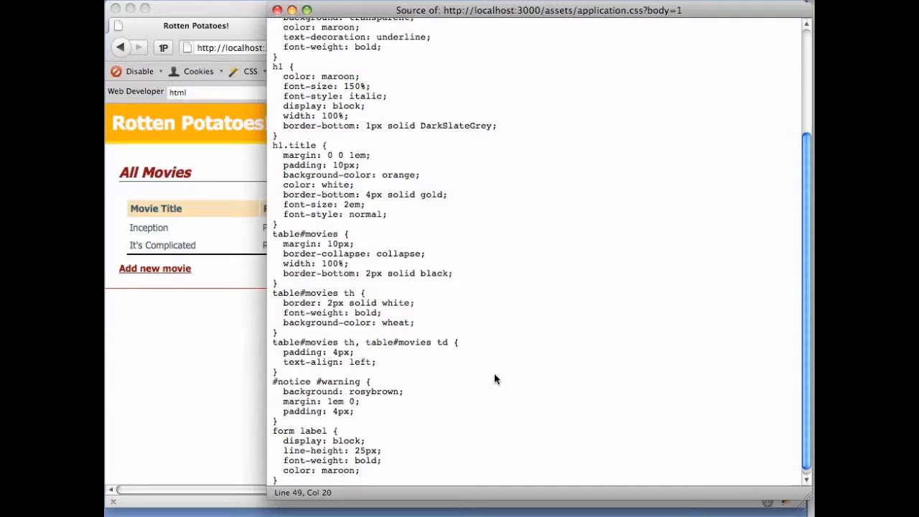
pyautogui.moveTo(342, 454)
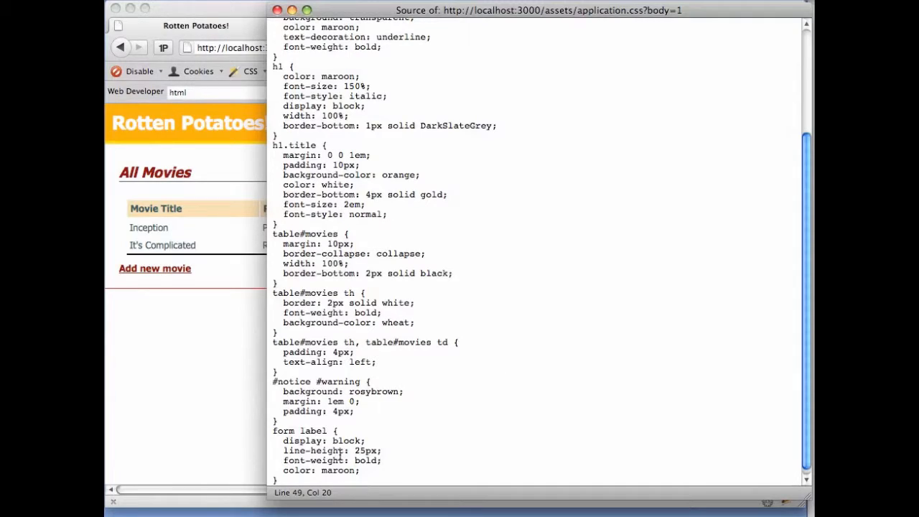